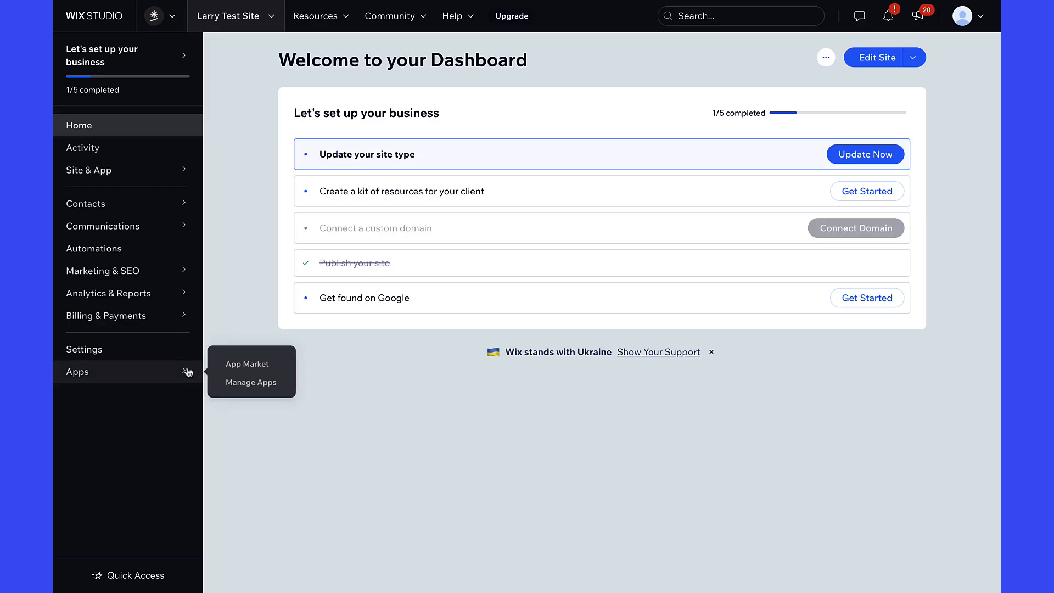
# Search the App Market for 'Stripe Pay' and go to the Stripe Pay Button app page.
pyautogui.click(247, 364)
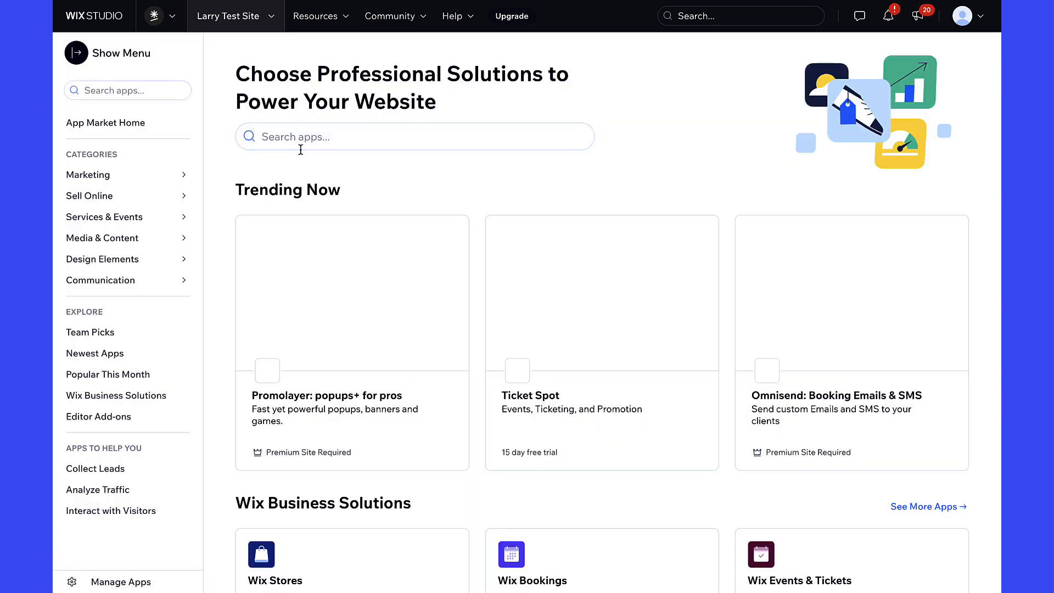
pyautogui.write('Stripe Pay Button')
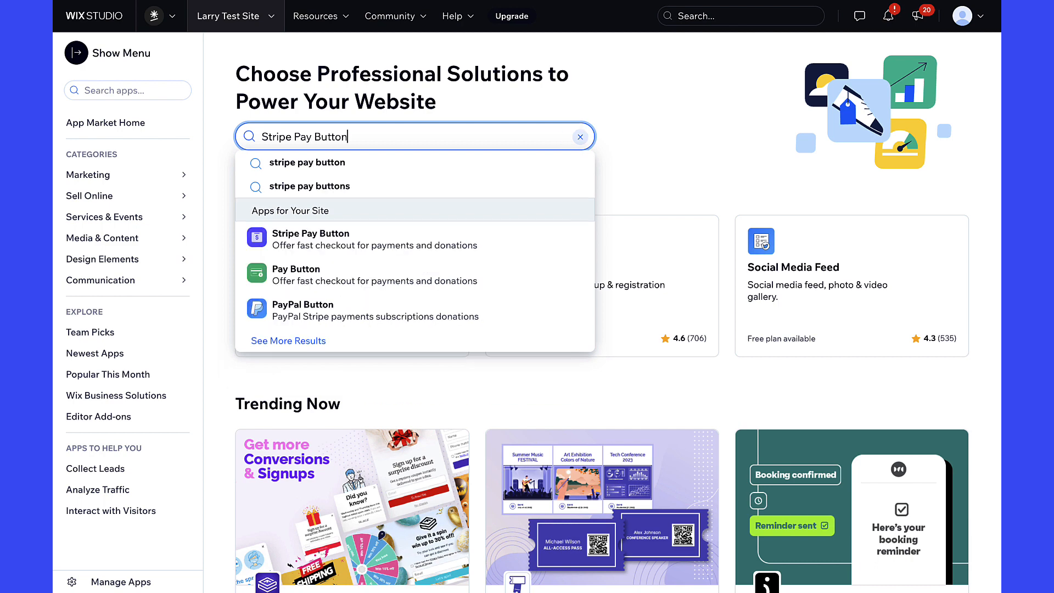
pyautogui.click(311, 238)
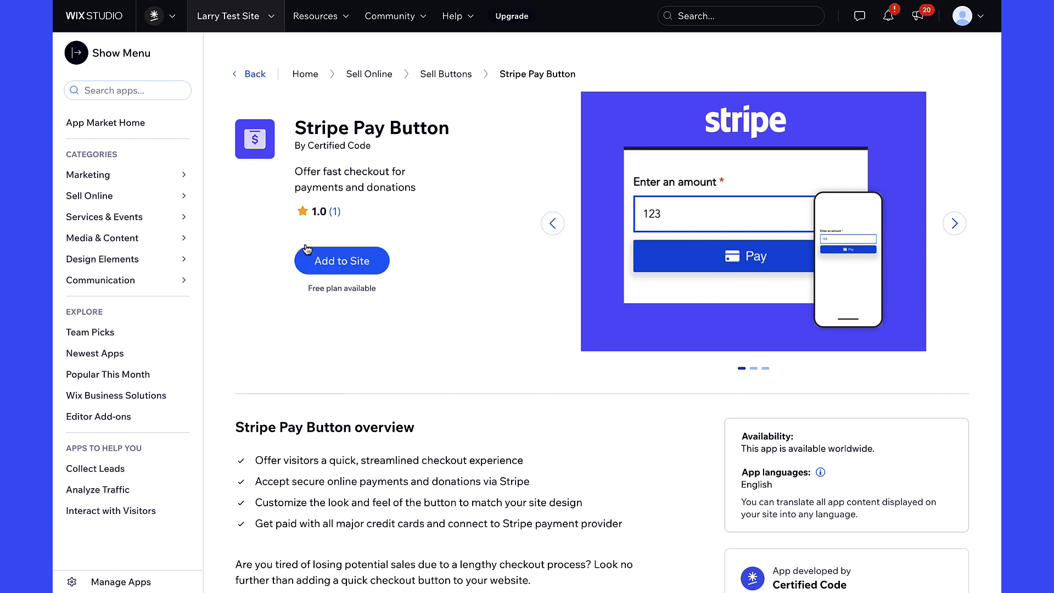
# Add Stripe Pay Button to the site, agreeing to the third-party terms.
pyautogui.click(341, 260)
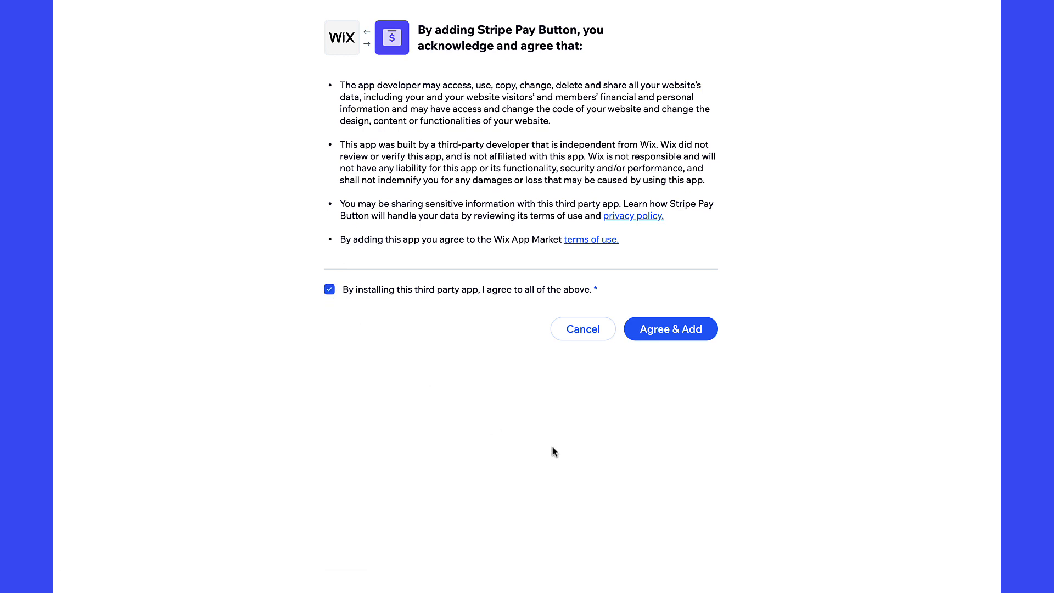
pyautogui.click(670, 328)
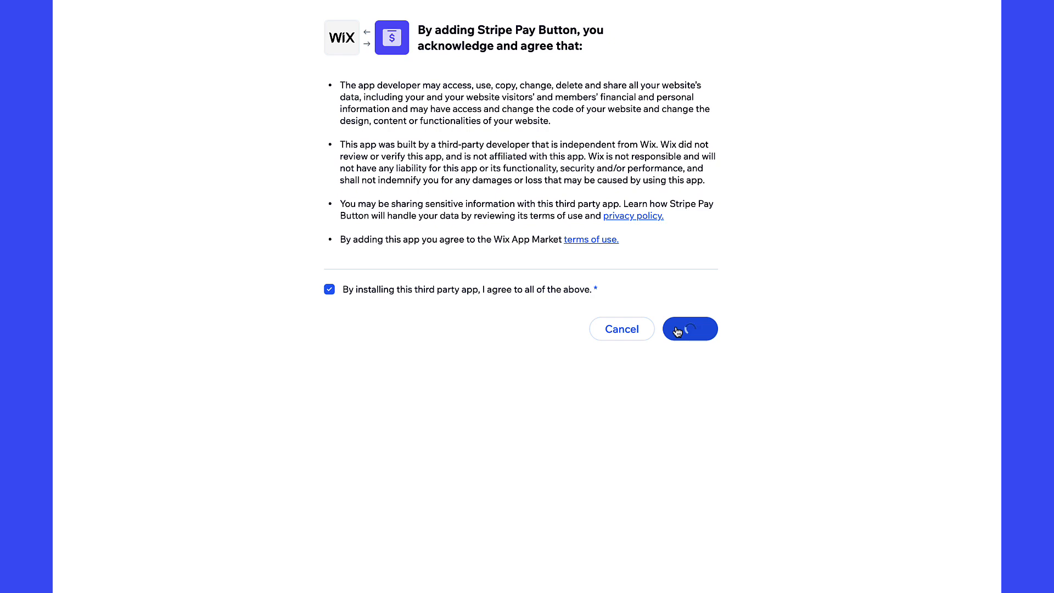
pyautogui.click(689, 329)
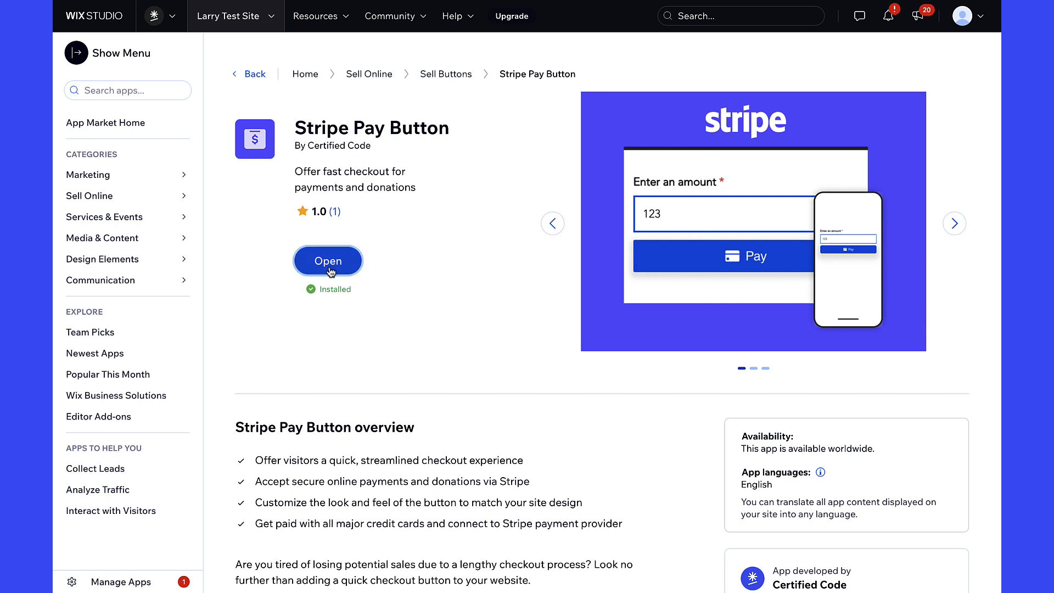
# Finish setup of the installed app so the pay button widget lands on the homepage.
pyautogui.click(328, 260)
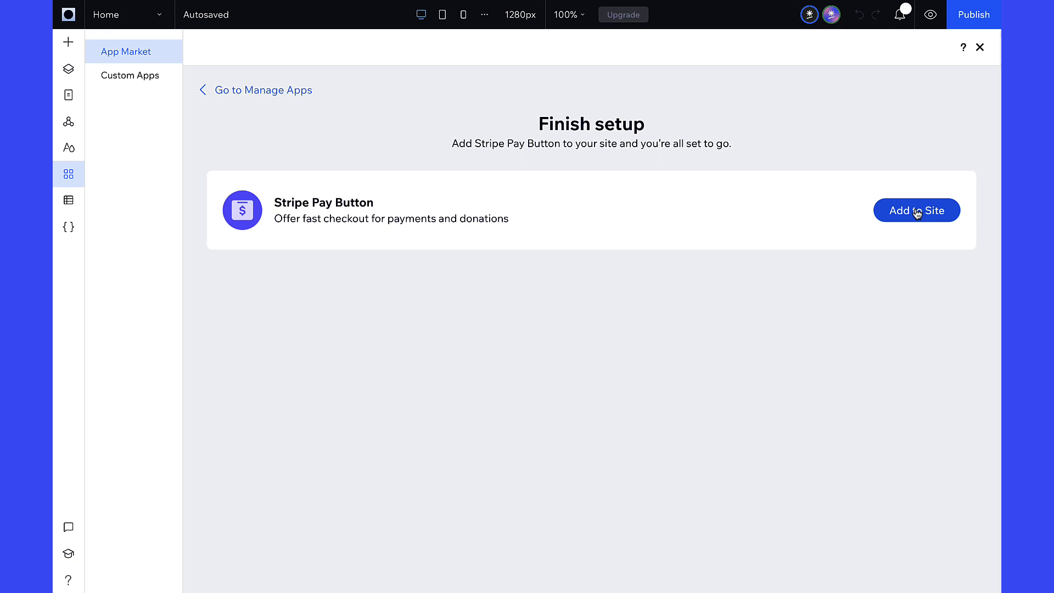
pyautogui.click(915, 210)
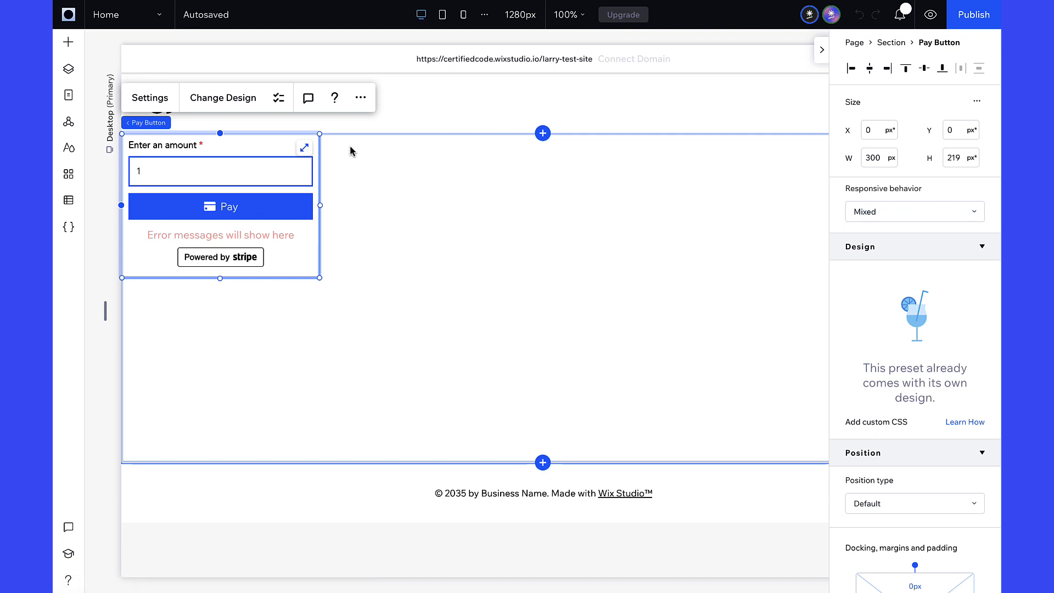
# Enlarge the pay button widget, centre it in the section and widen the canvas view.
pyautogui.moveTo(319, 278); pyautogui.dragTo(325, 285)
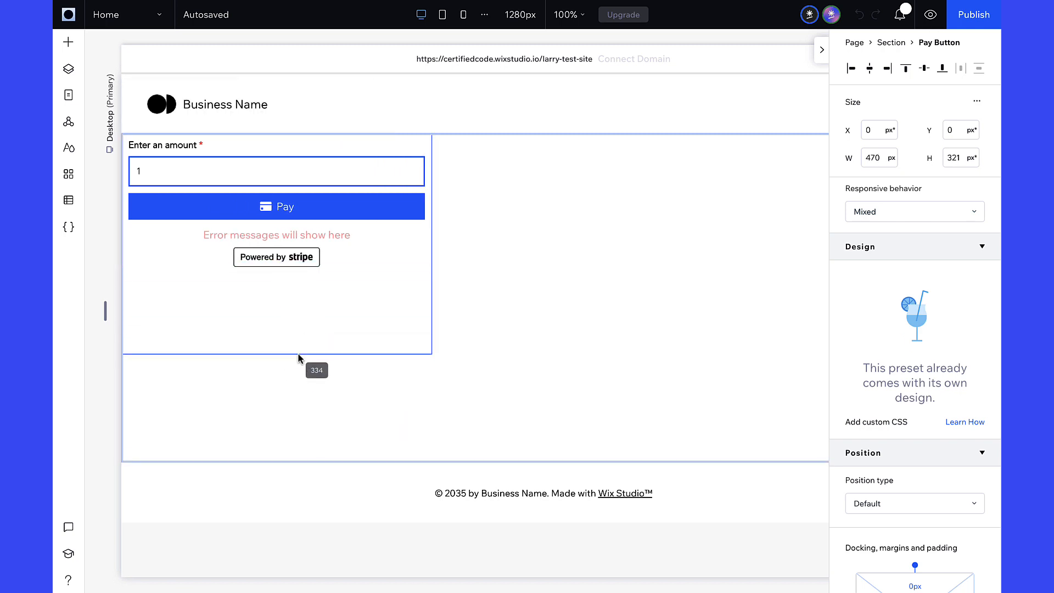
pyautogui.moveTo(431, 250); pyautogui.dragTo(425, 266)
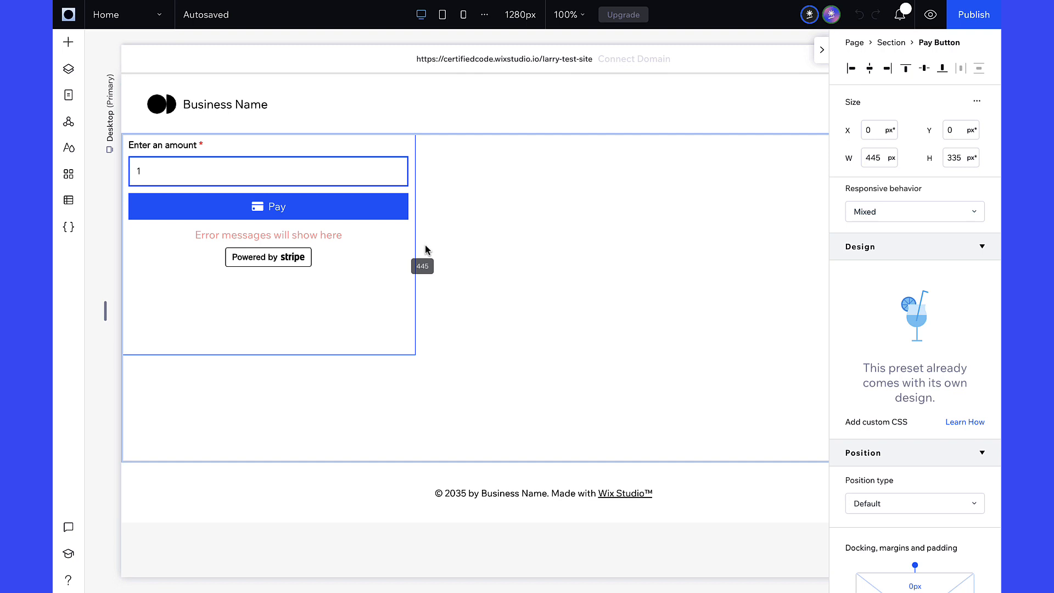
pyautogui.moveTo(415, 245); pyautogui.dragTo(546, 245)
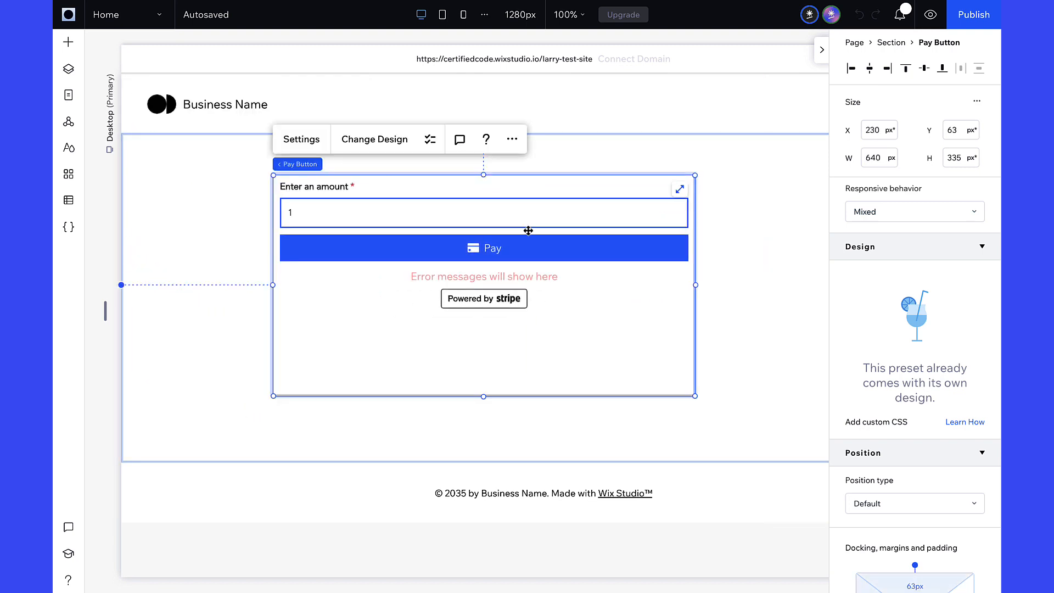
pyautogui.click(483, 199)
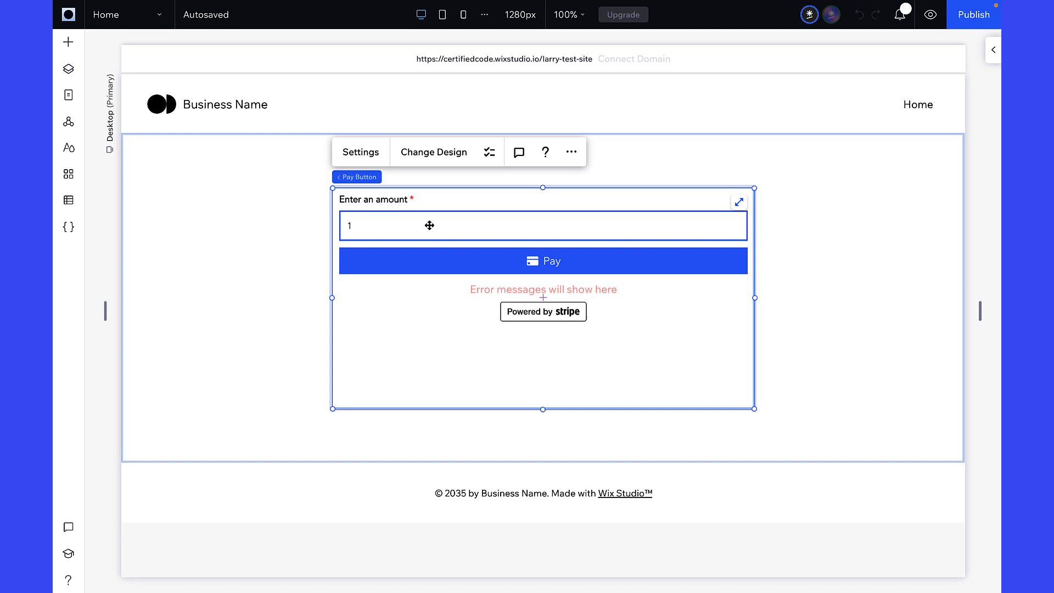
pyautogui.click(360, 151)
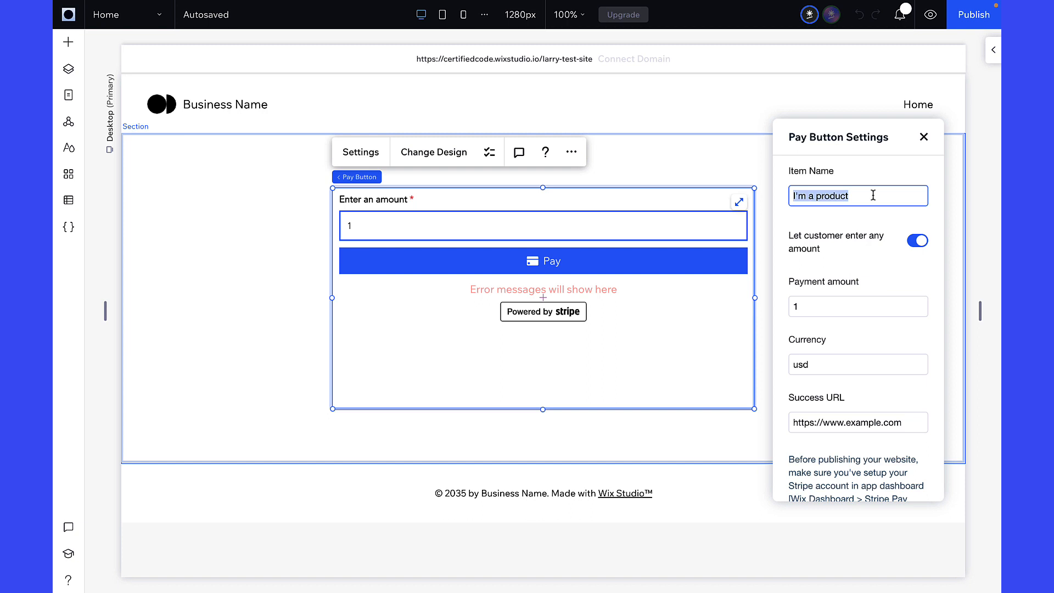
pyautogui.write("Harry's Hat")
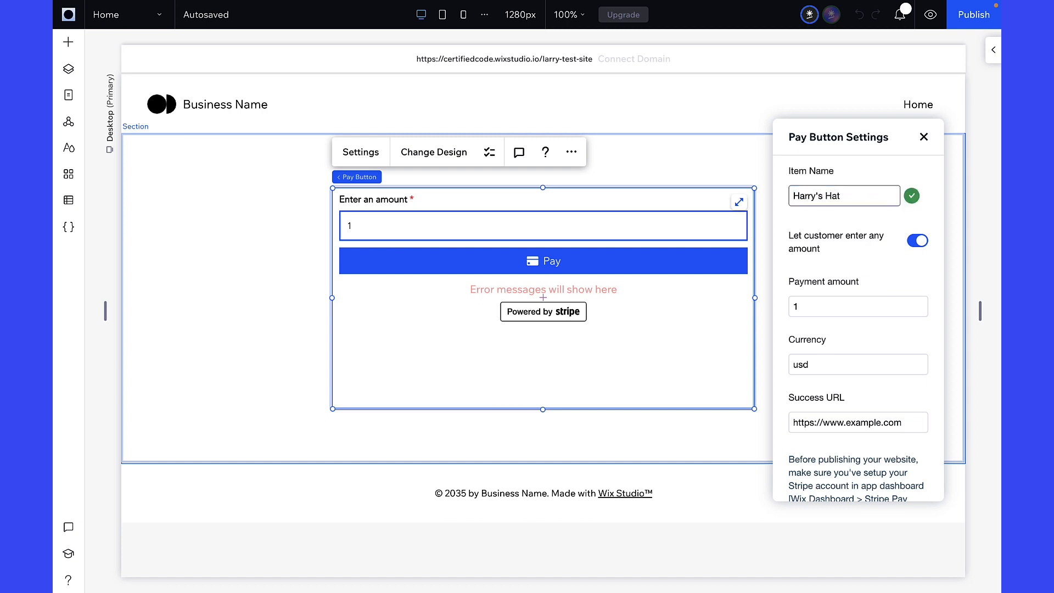
pyautogui.click(489, 152)
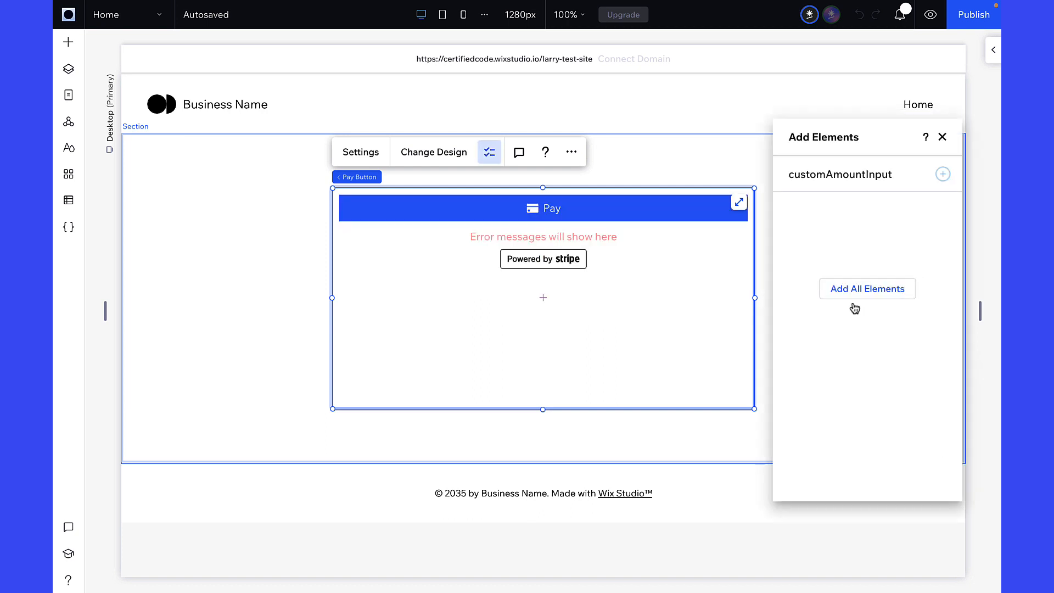
pyautogui.click(360, 151)
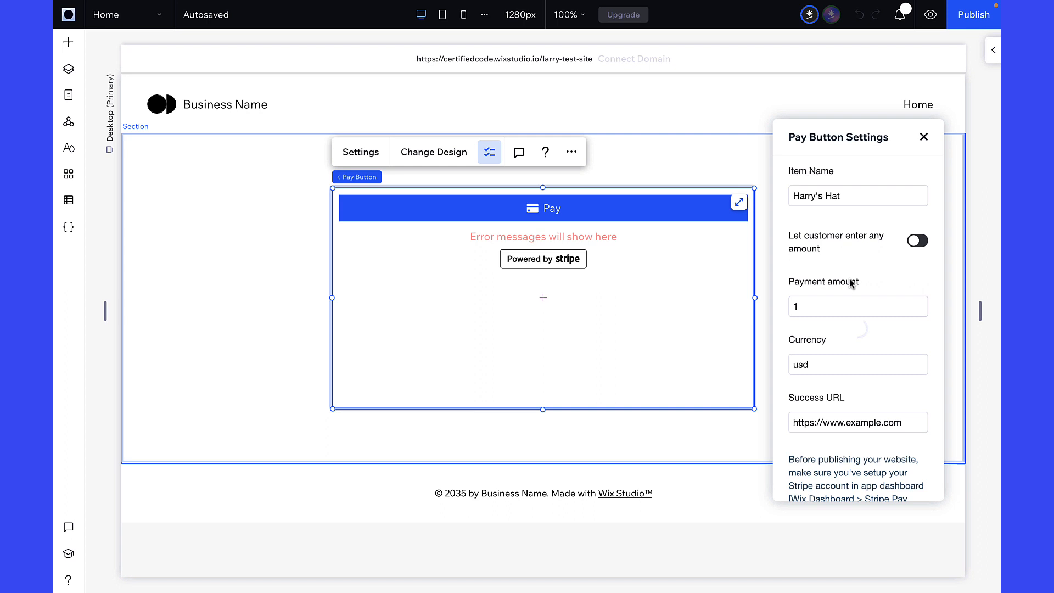
pyautogui.write('23')
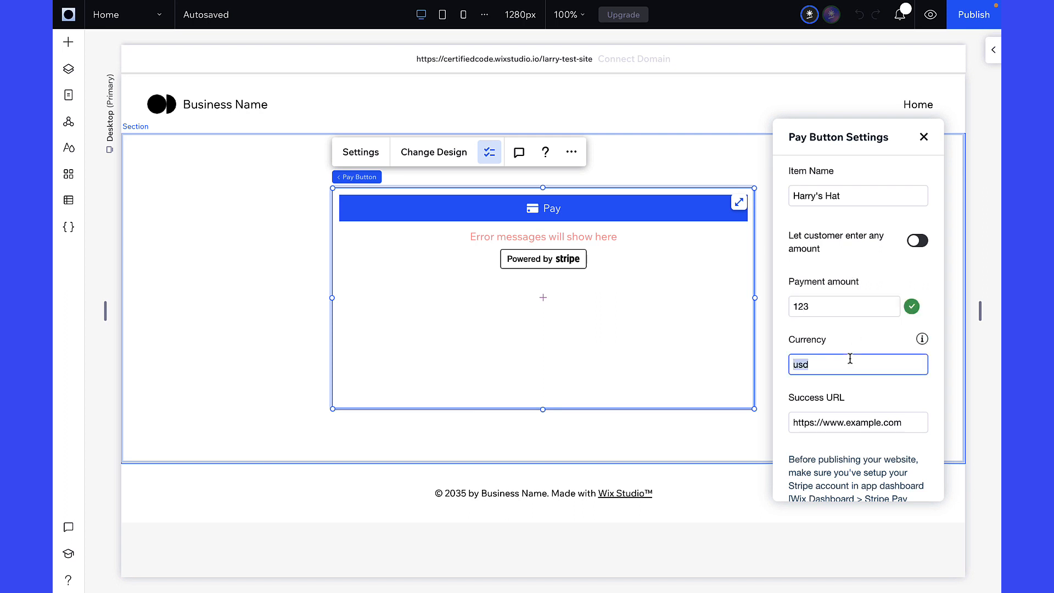
pyautogui.write('eur')
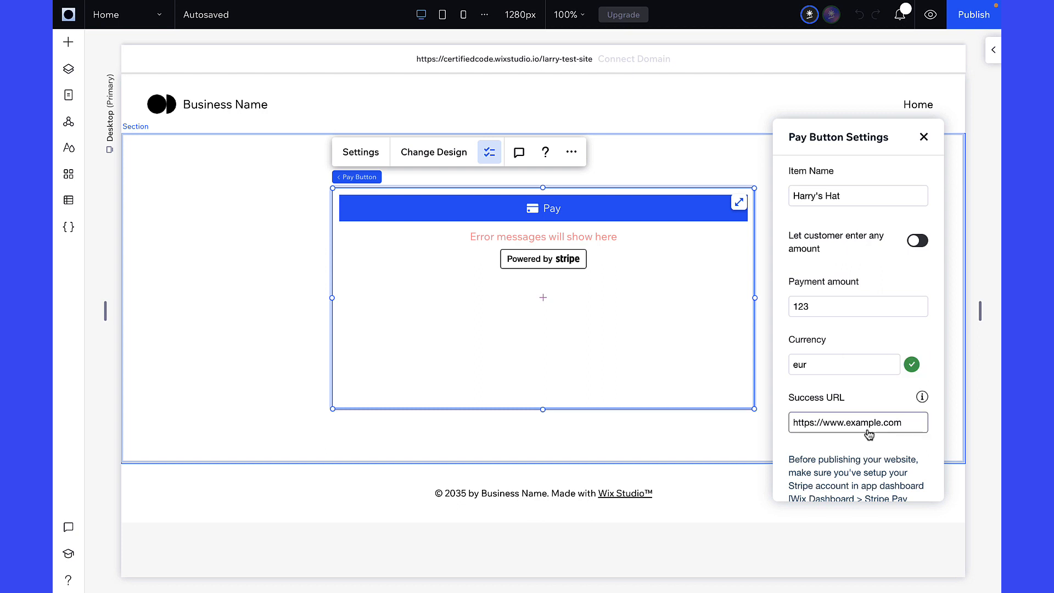
pyautogui.write('https://www.wix.com')
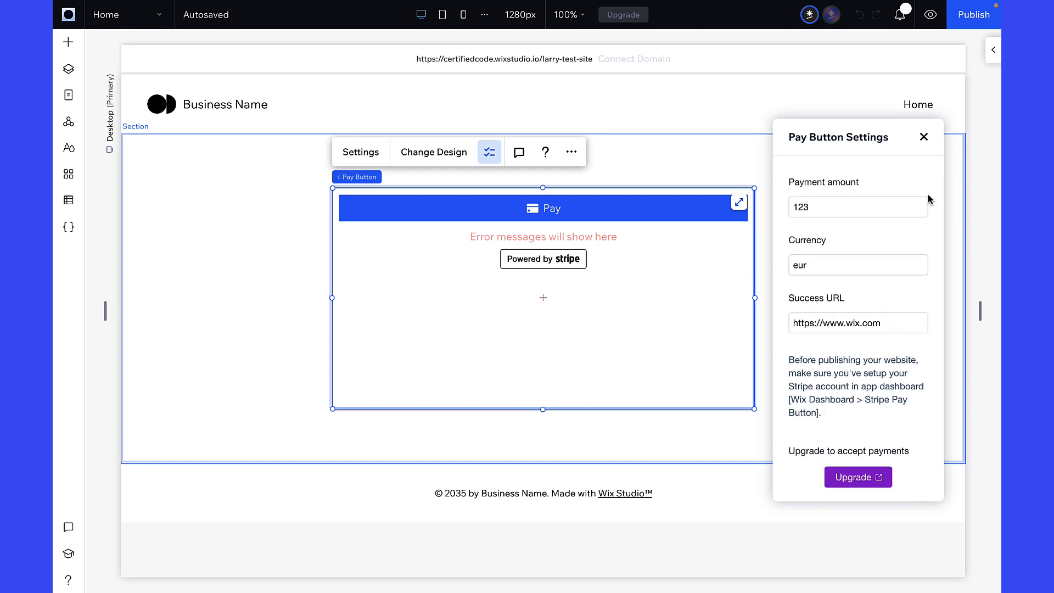
pyautogui.click(924, 136)
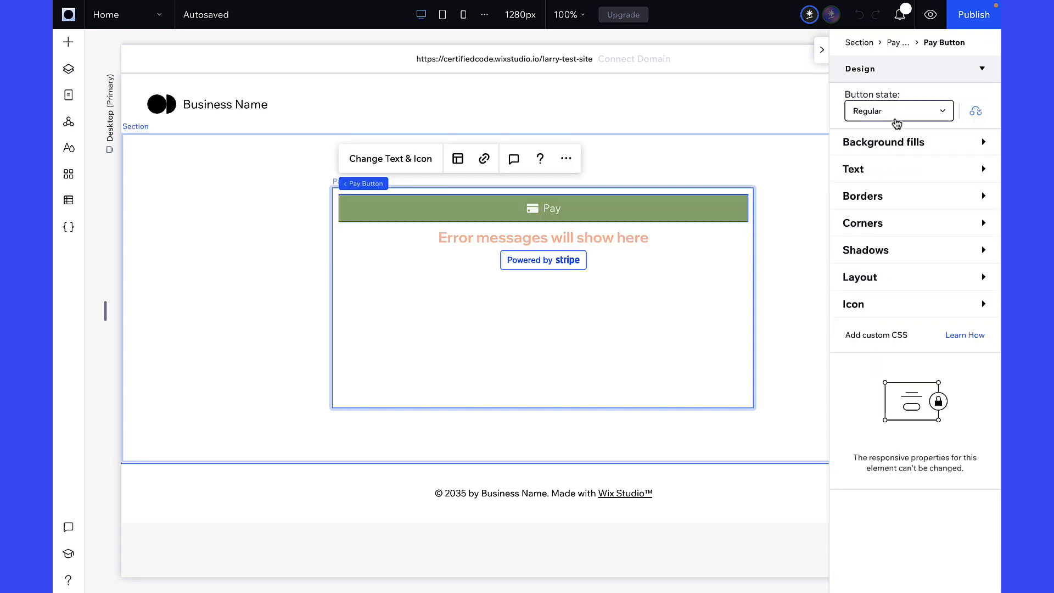
# Give the Pay button a green background fill and set its icon colour to 70% opacity.
pyautogui.click(898, 110)
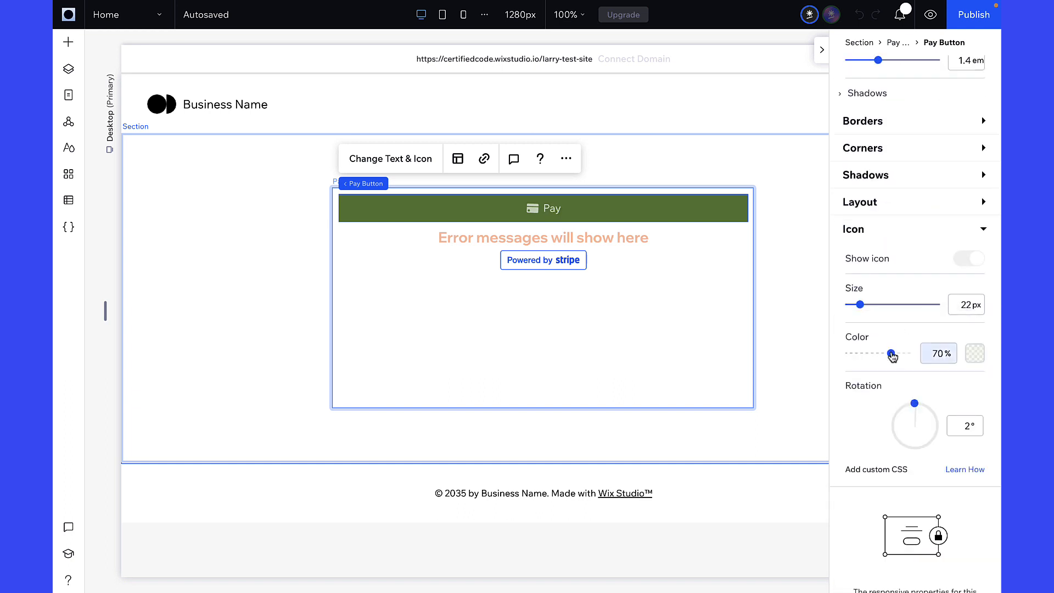
pyautogui.moveTo(891, 353); pyautogui.dragTo(913, 352)
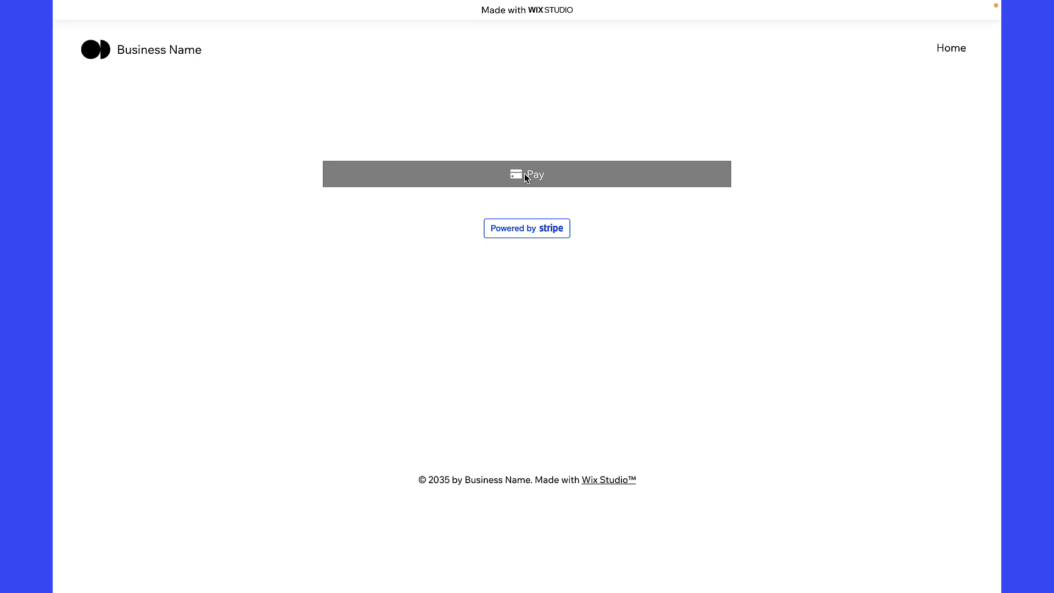
# Try the Pay button in the live preview before returning to the editor.
pyautogui.click(526, 174)
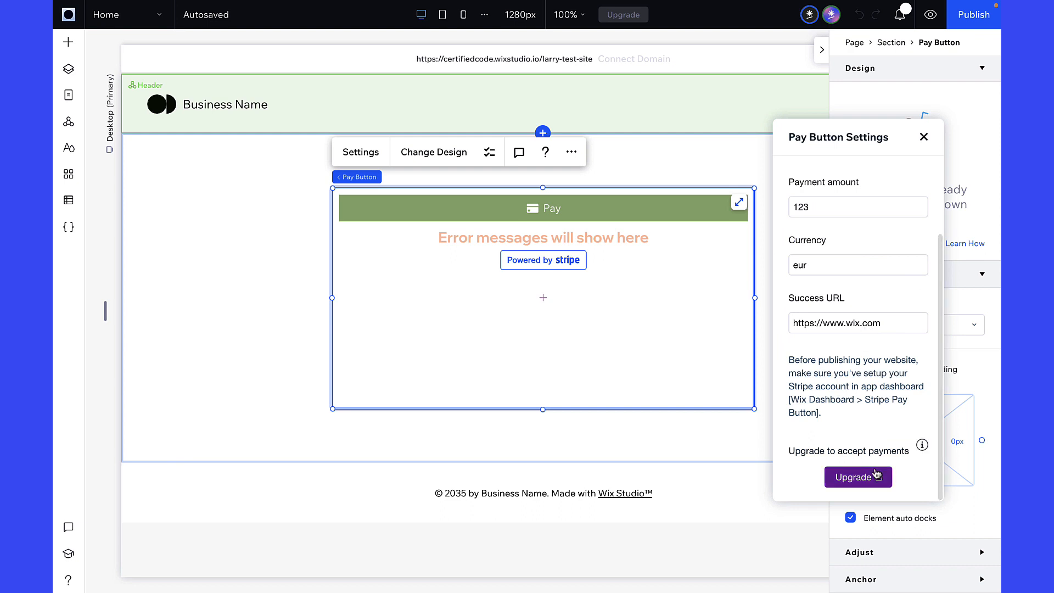
pyautogui.moveTo(826, 438)
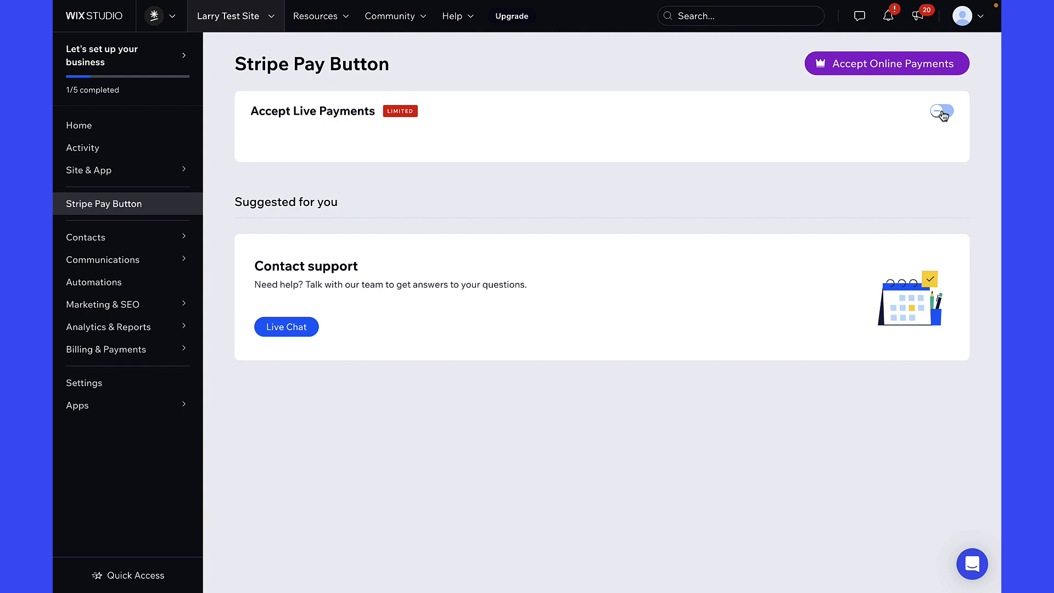
pyautogui.click(941, 111)
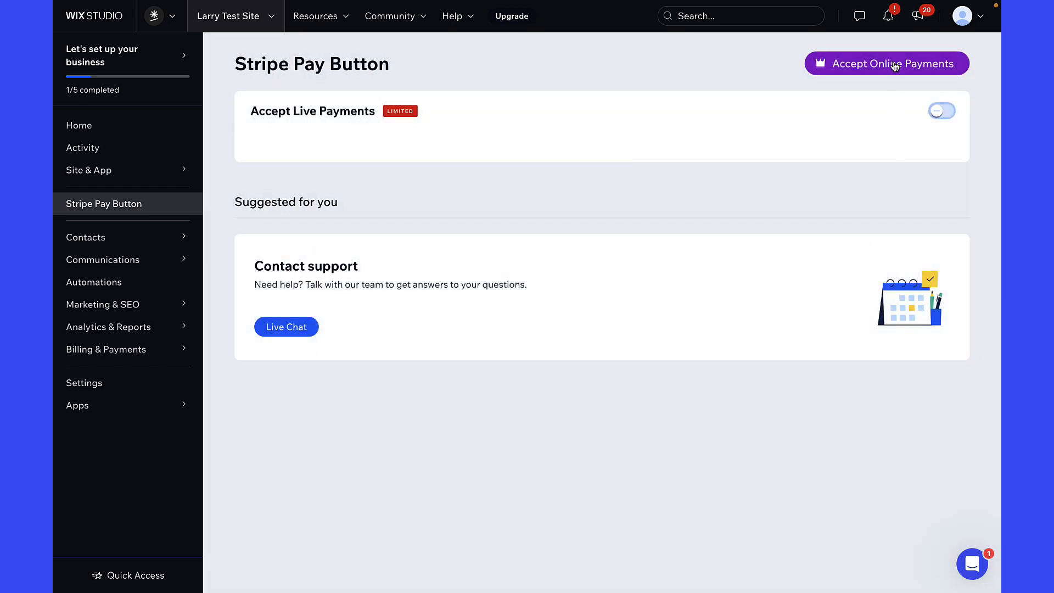
pyautogui.click(885, 64)
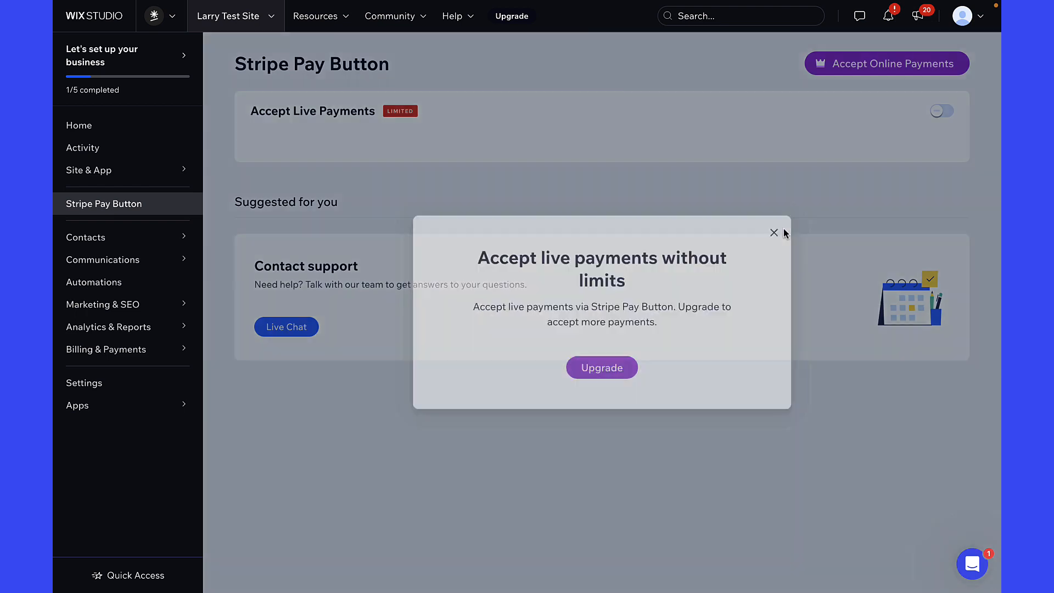
pyautogui.click(774, 233)
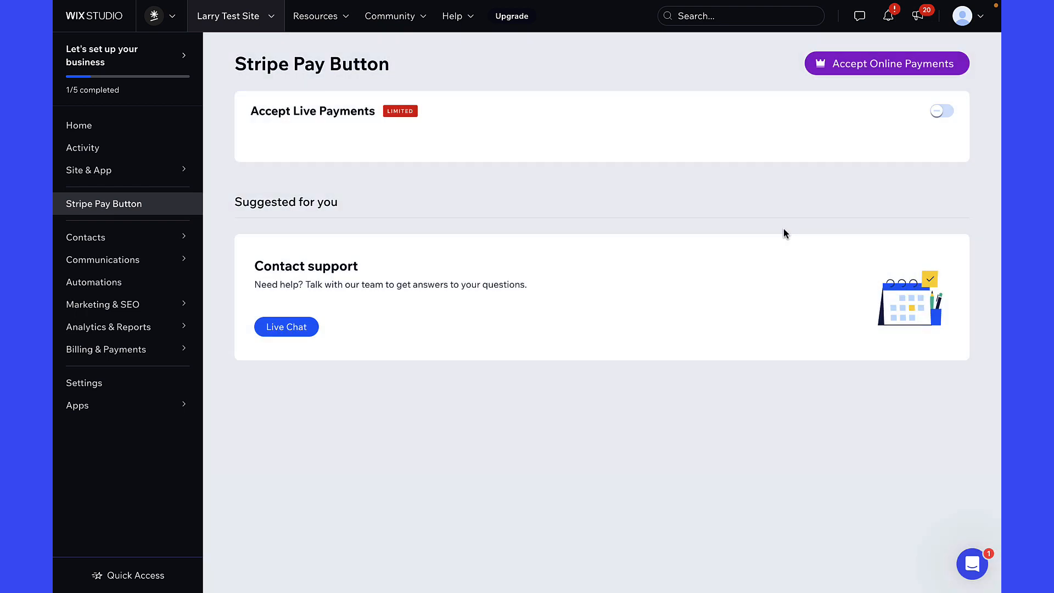